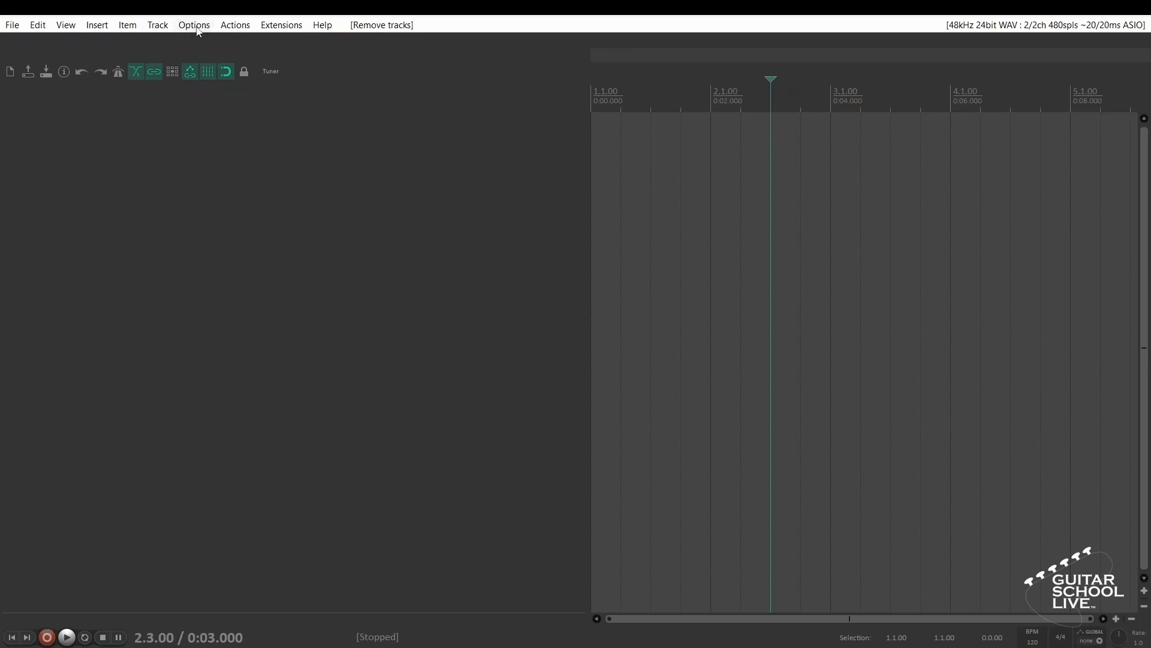
Enable the Focusrite USB MIDI input, including control messages, in the MIDI Devices preferences.
left_click(193, 25)
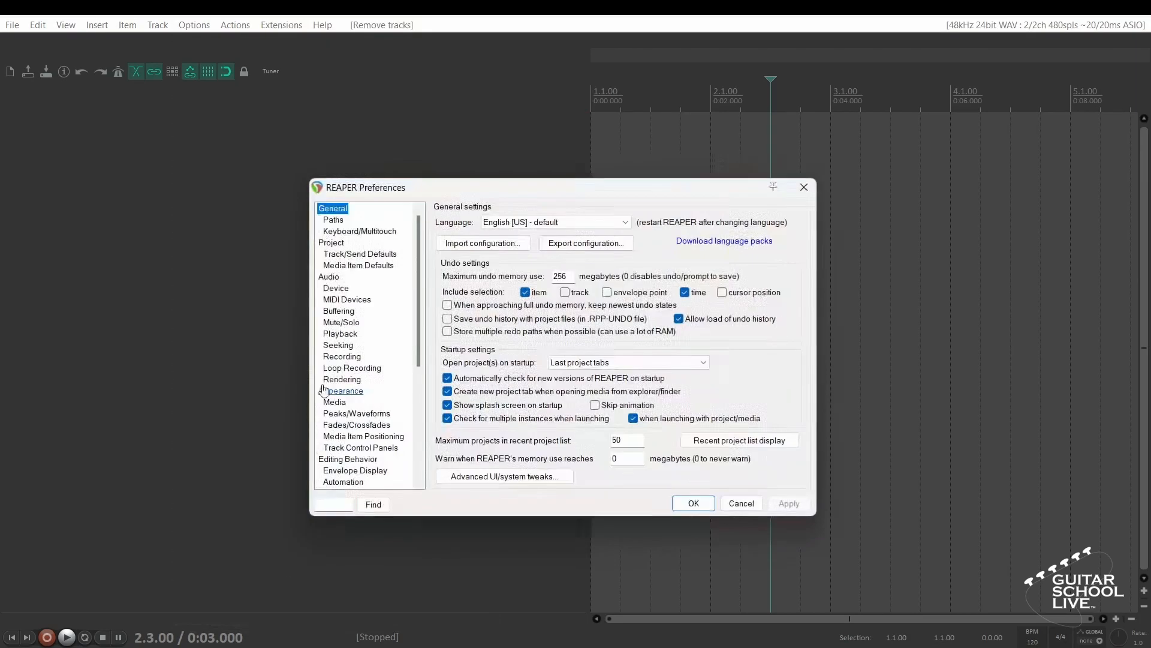
left_click(347, 299)
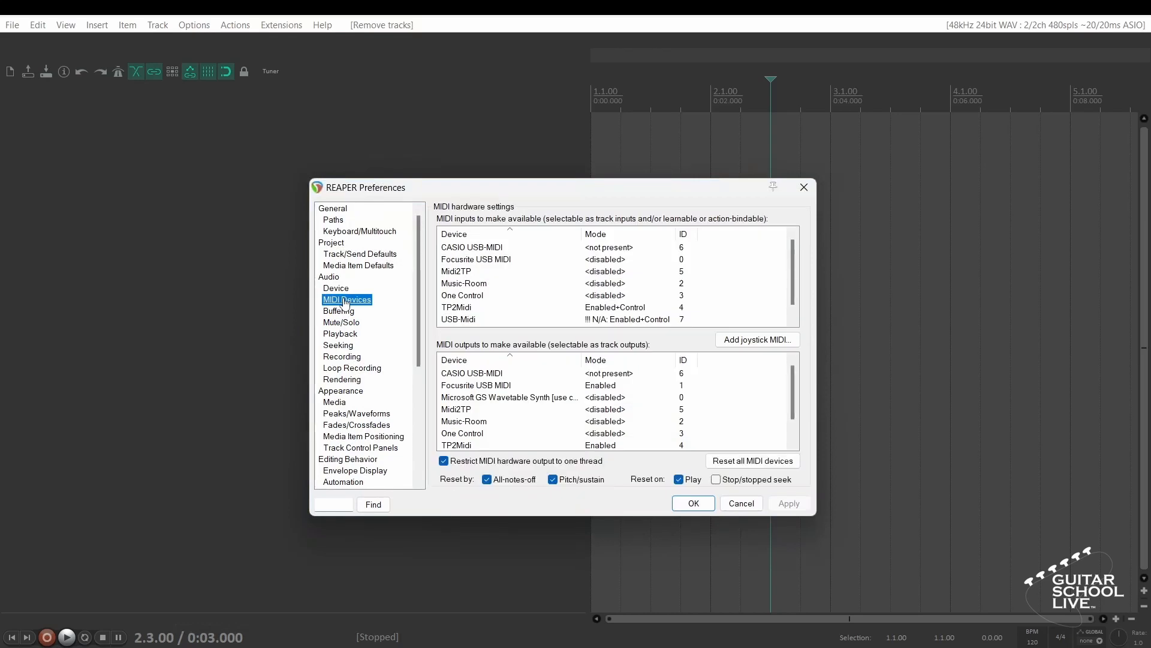
mouse_move(385, 299)
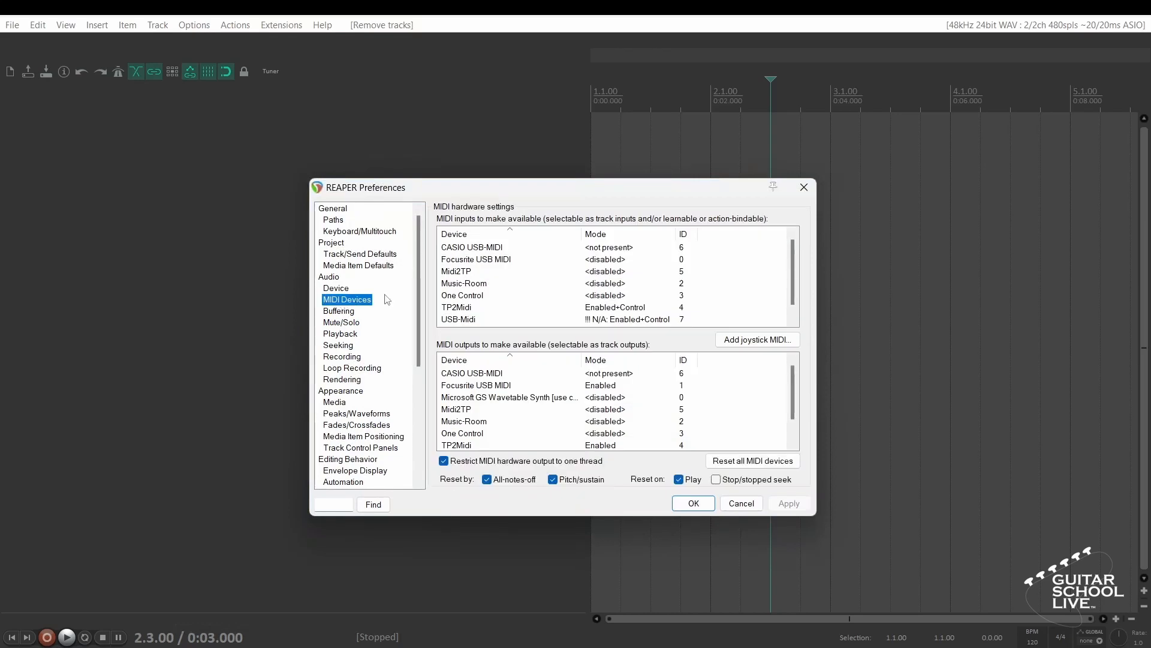
double_click(476, 259)
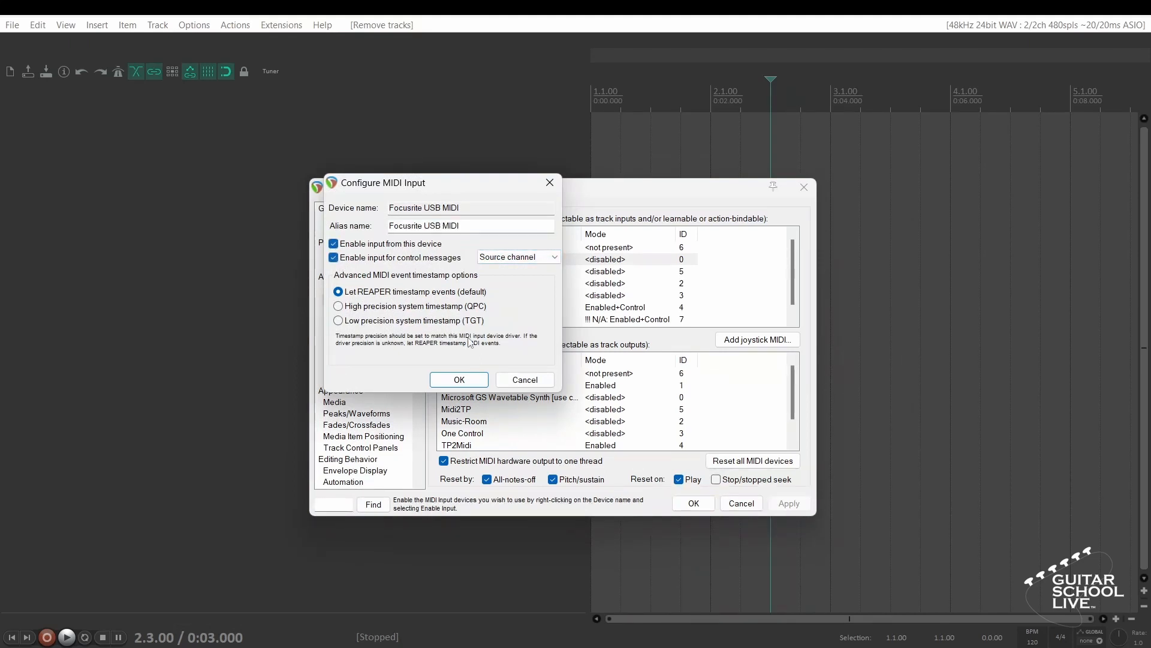
left_click(459, 379)
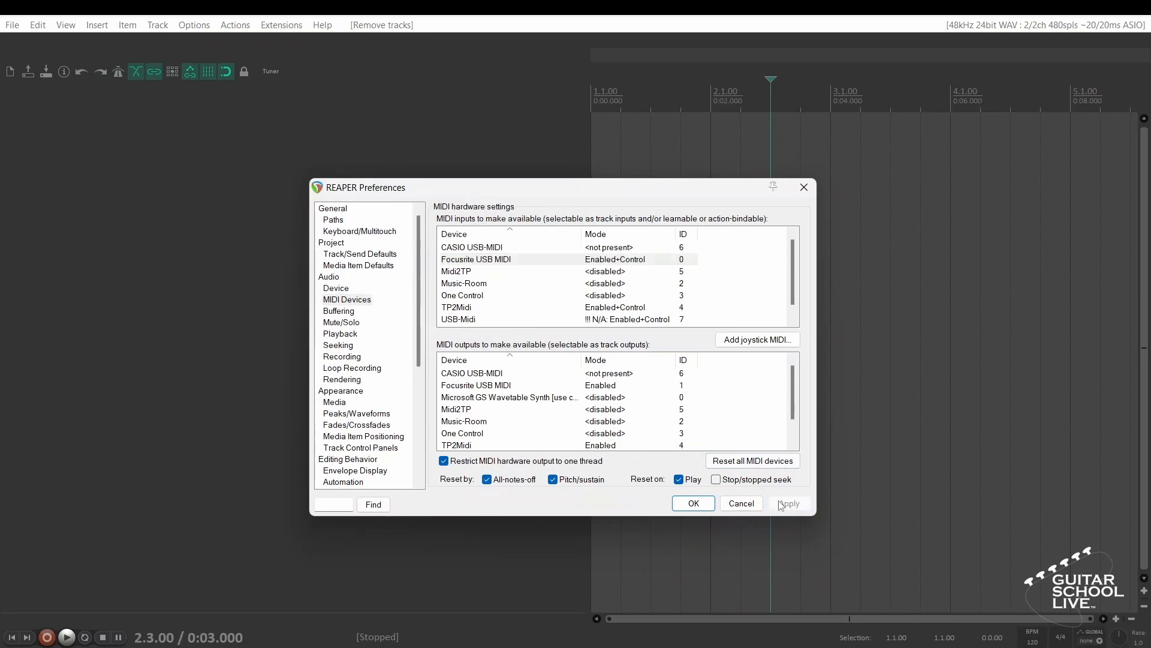
left_click(692, 502)
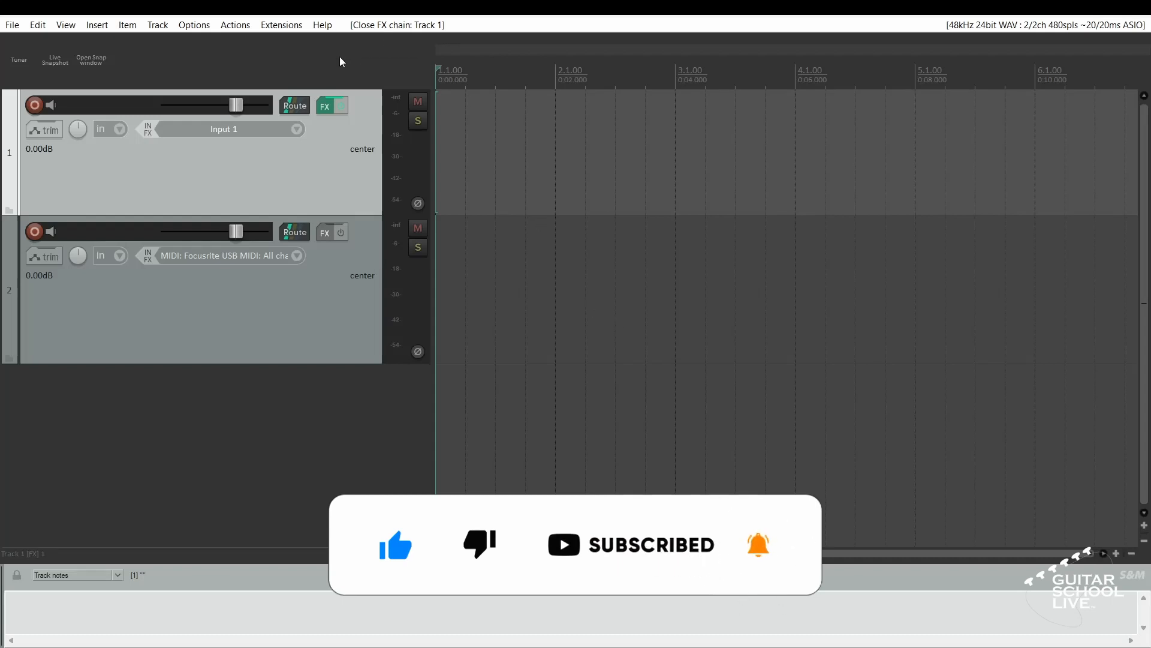
Set track 2's input to Focusrite USB MIDI on all channels, send it to track 1, and arm it.
left_click(325, 106)
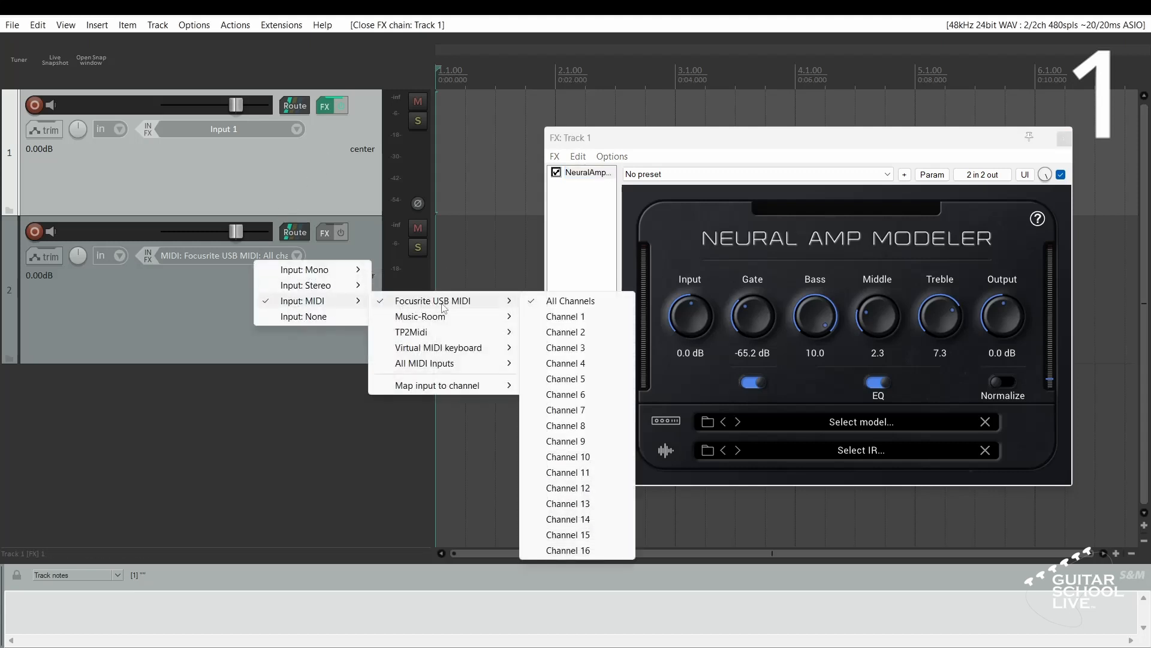
left_click(570, 300)
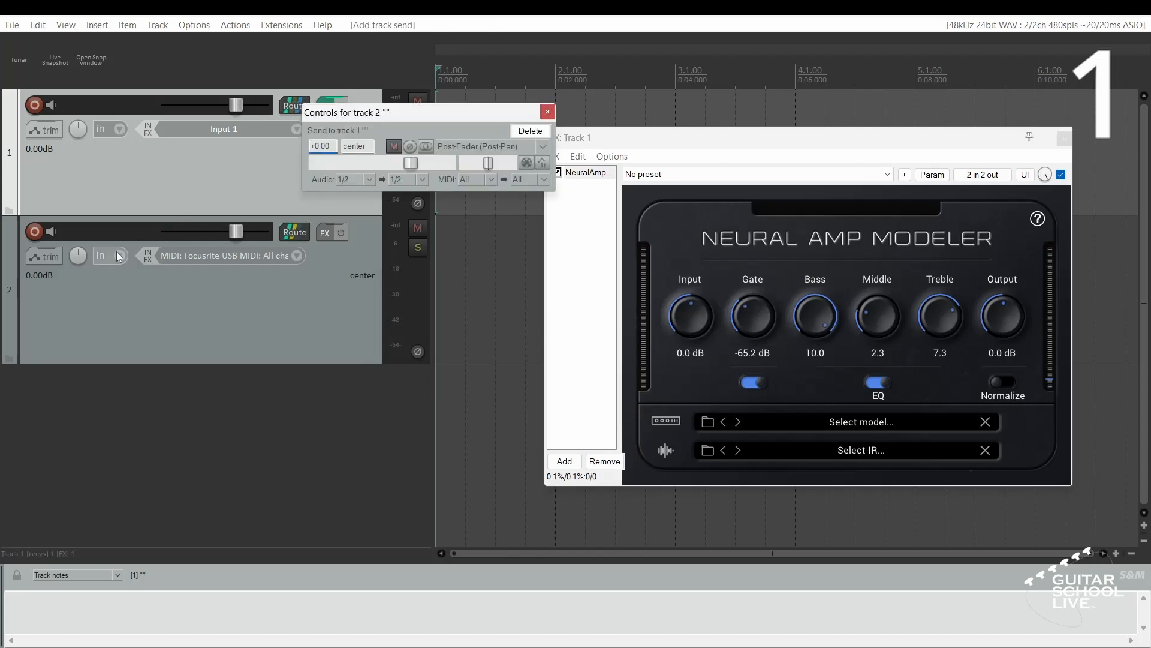
left_click(34, 232)
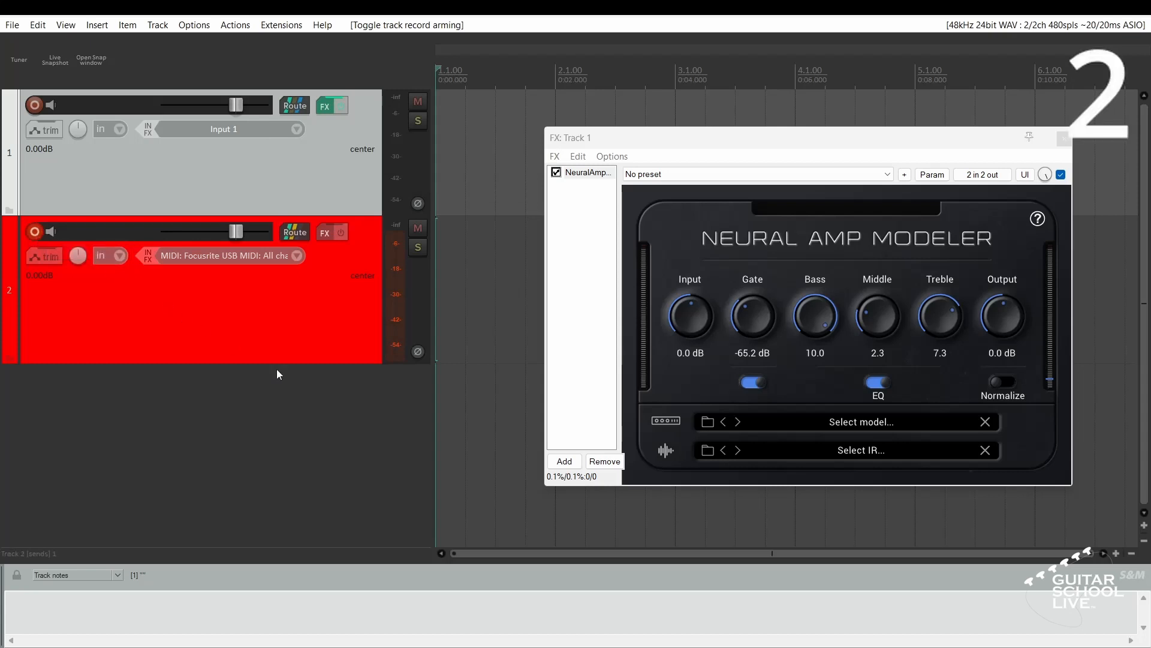
mouse_move(708, 141)
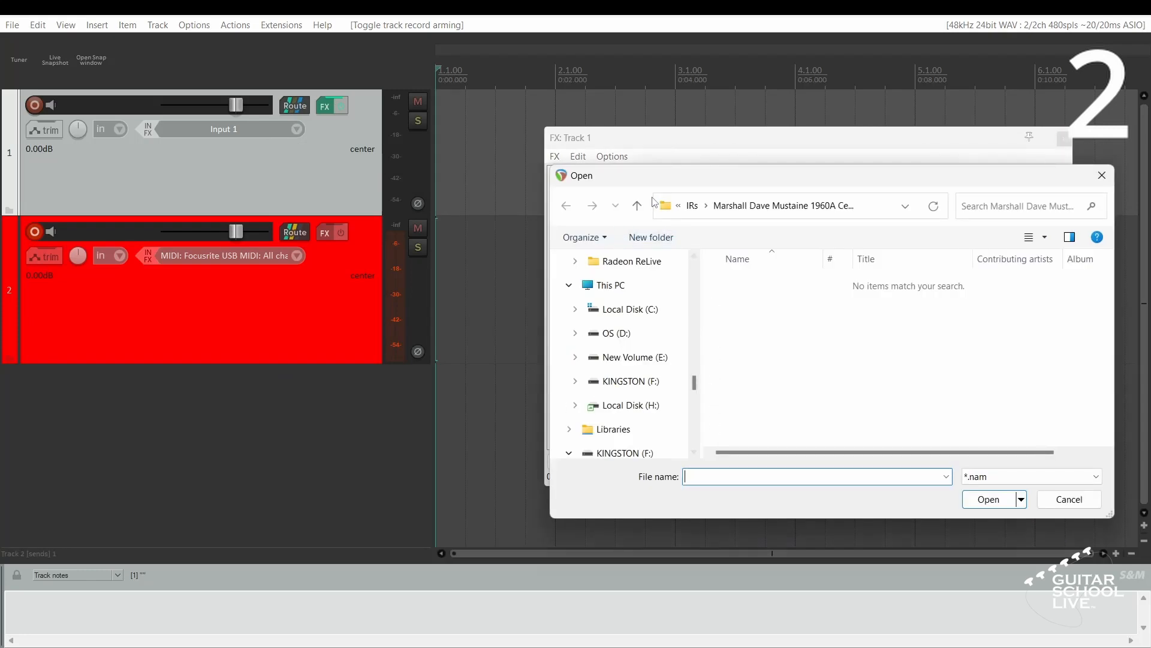
Load the 74 Marshall model and Marshall C3 IR, and save them as preset '1'.
left_click(692, 206)
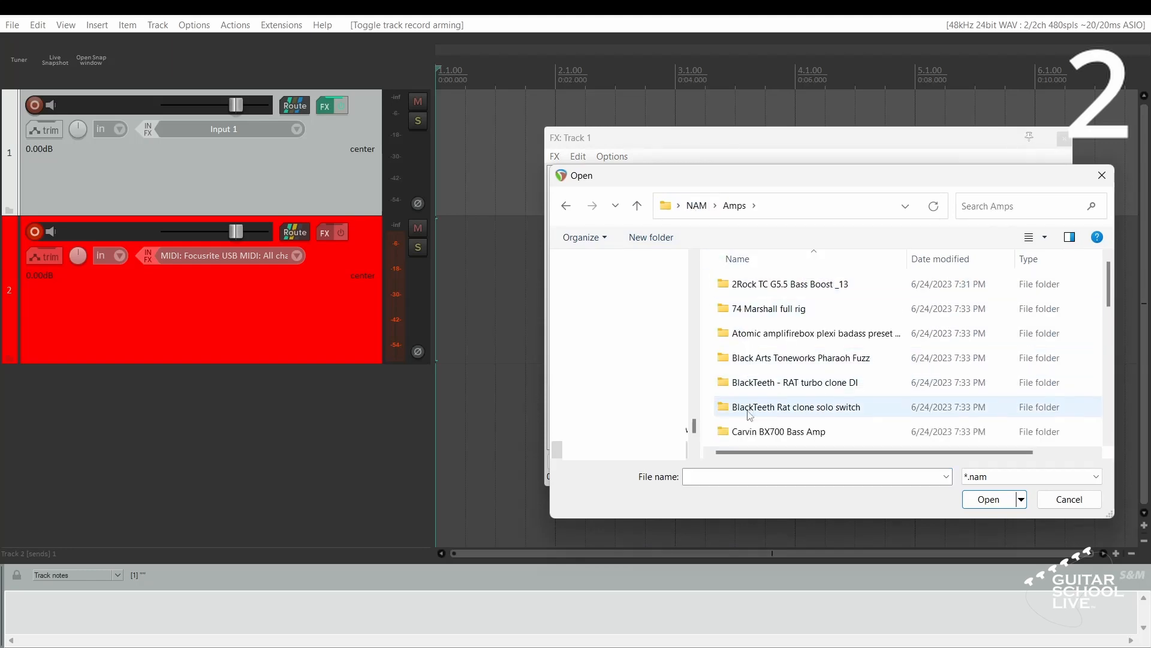
left_click(769, 309)
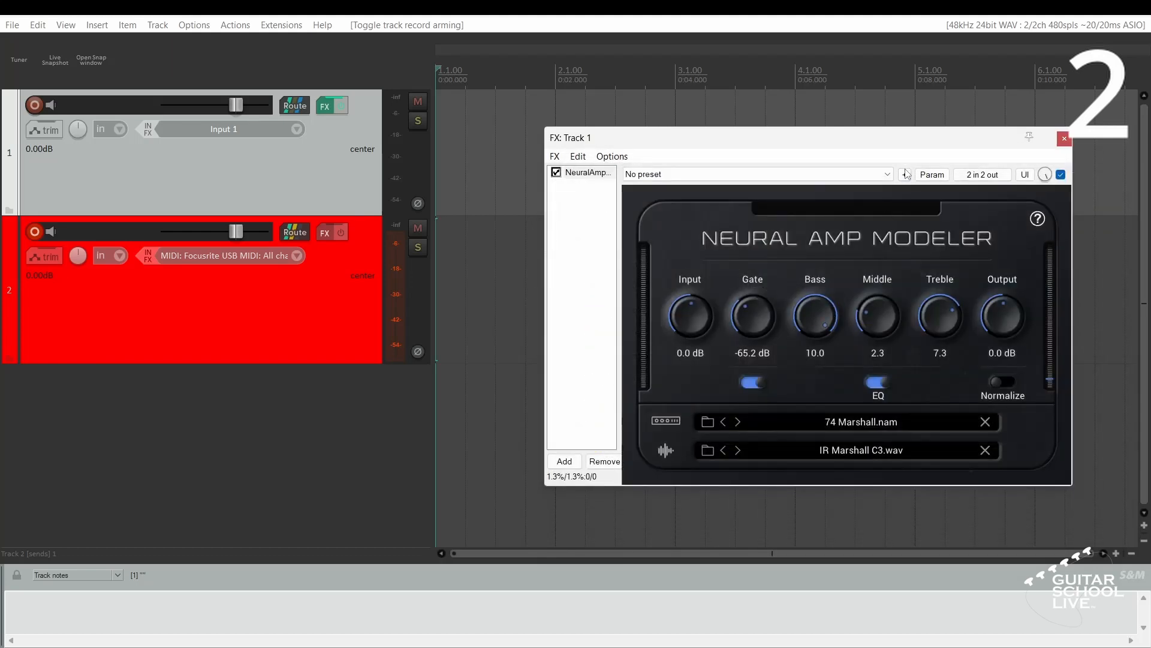
left_click(905, 175)
type("1")
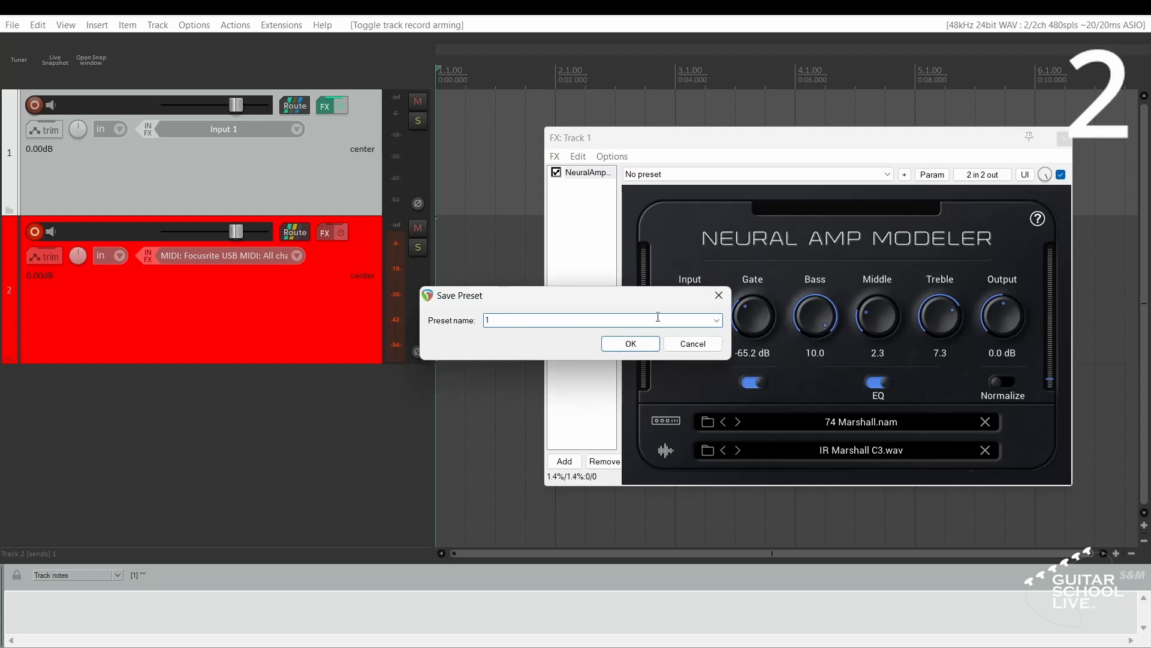
left_click(630, 344)
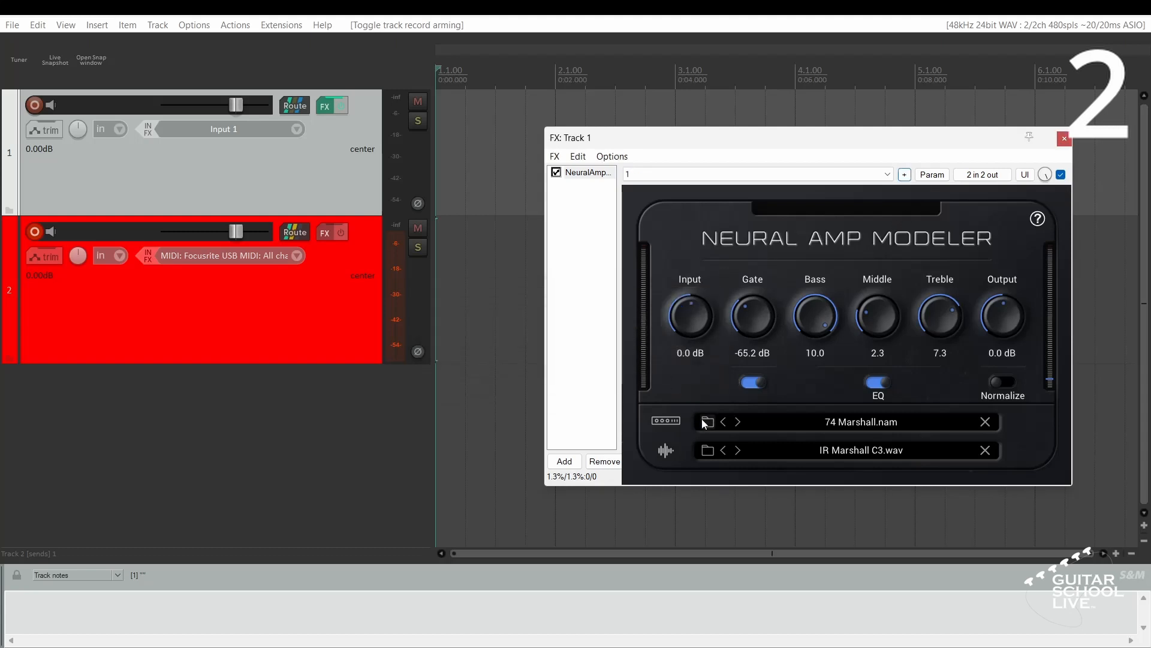
left_click(707, 421)
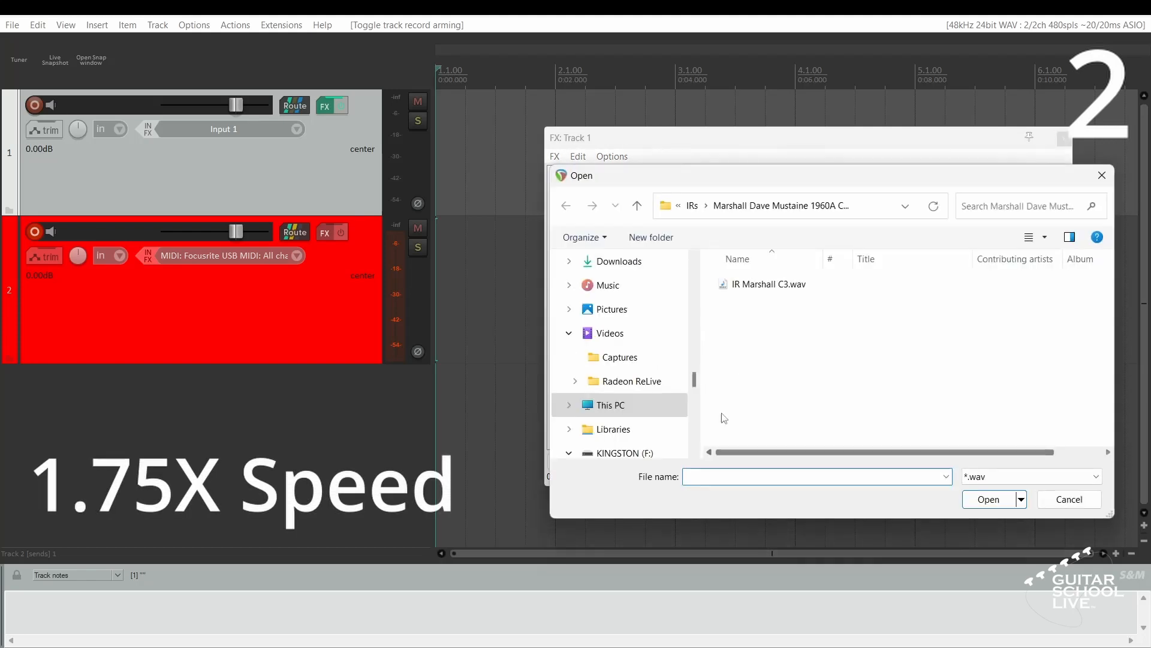
Load the next amp model and cabinet IR, and save them as preset 3.
left_click(691, 205)
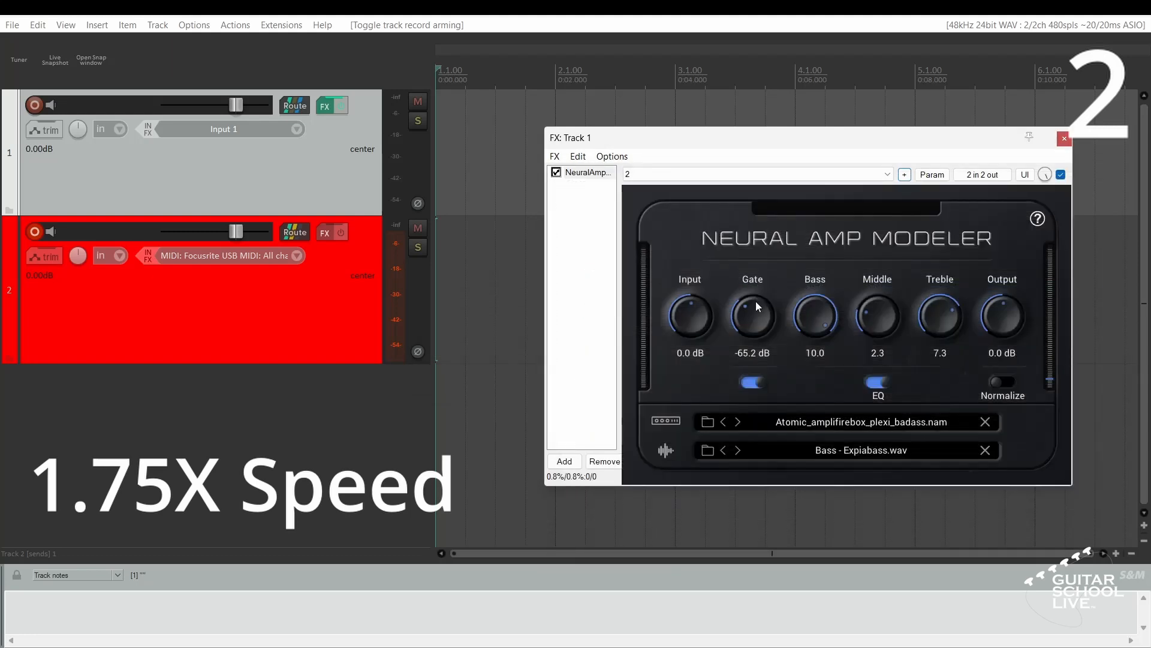
left_click(707, 449)
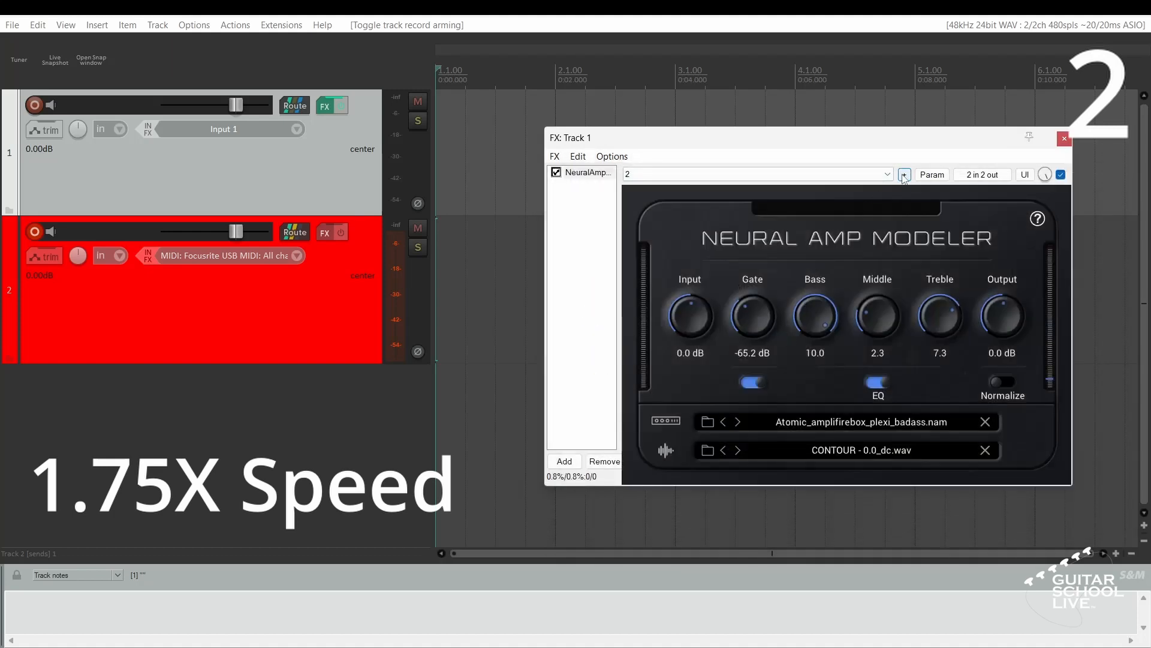
left_click(904, 175)
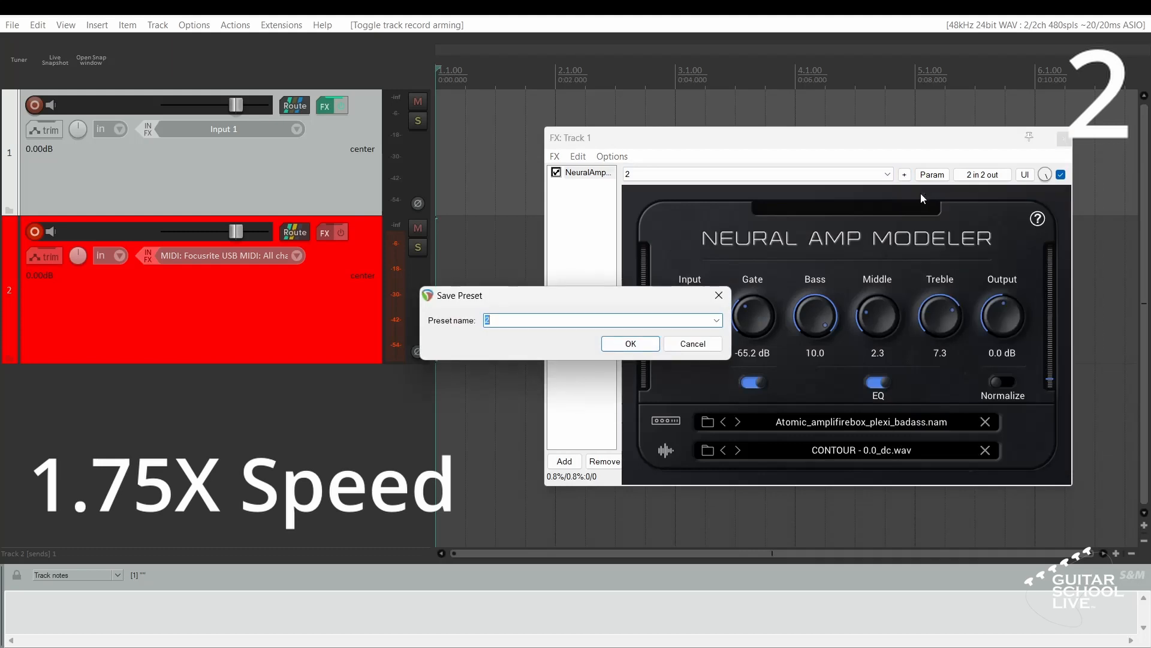
left_click(631, 343)
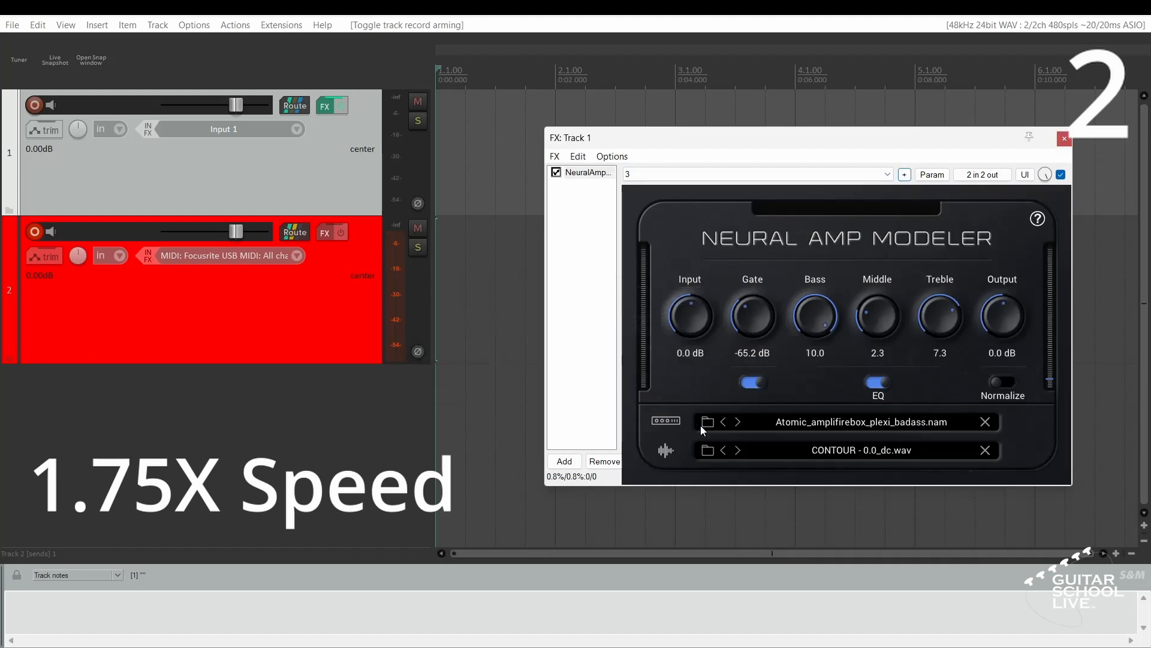
Load the Marshall Rasp model with a different cabinet IR, and save as preset 4.
left_click(707, 422)
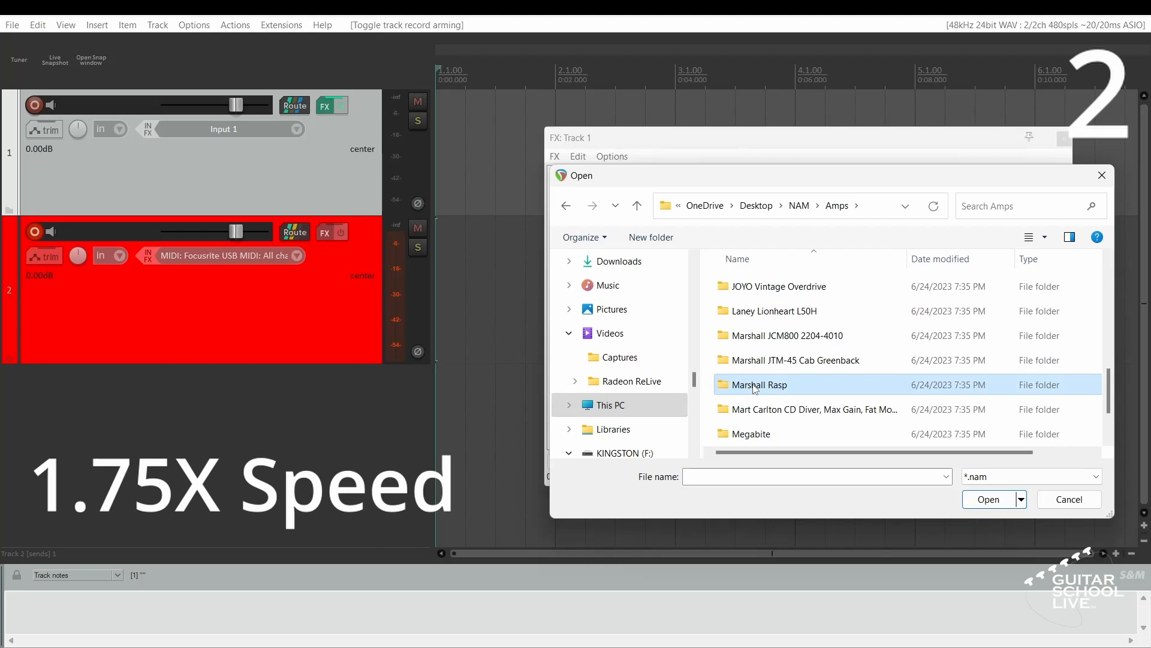
double_click(760, 384)
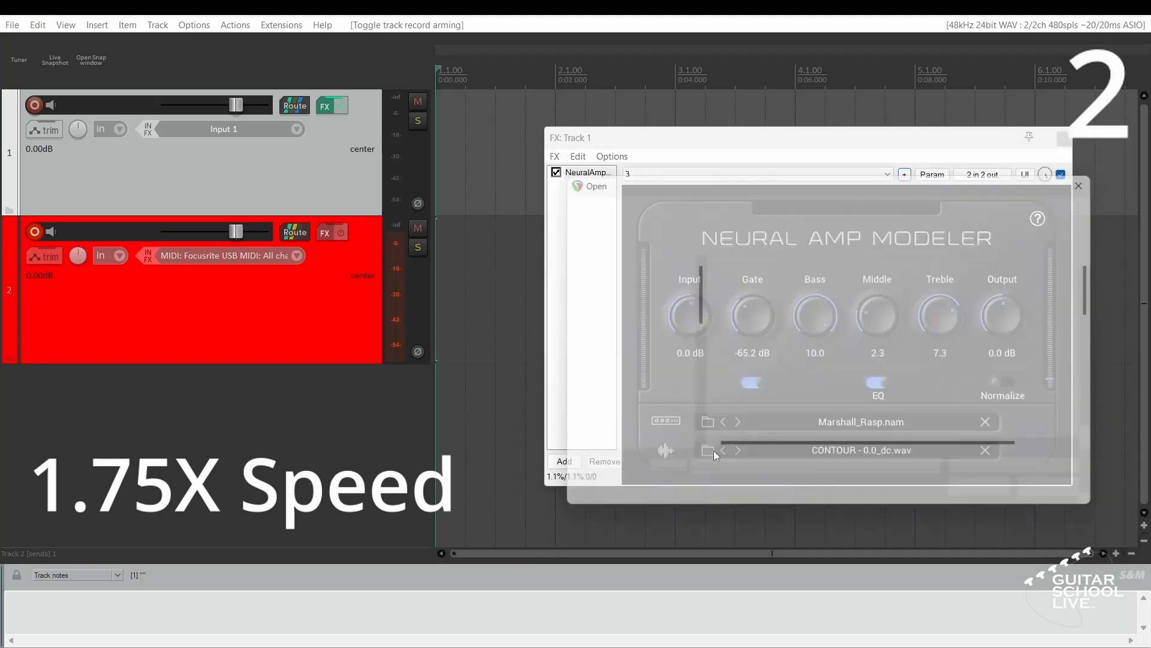
left_click(707, 449)
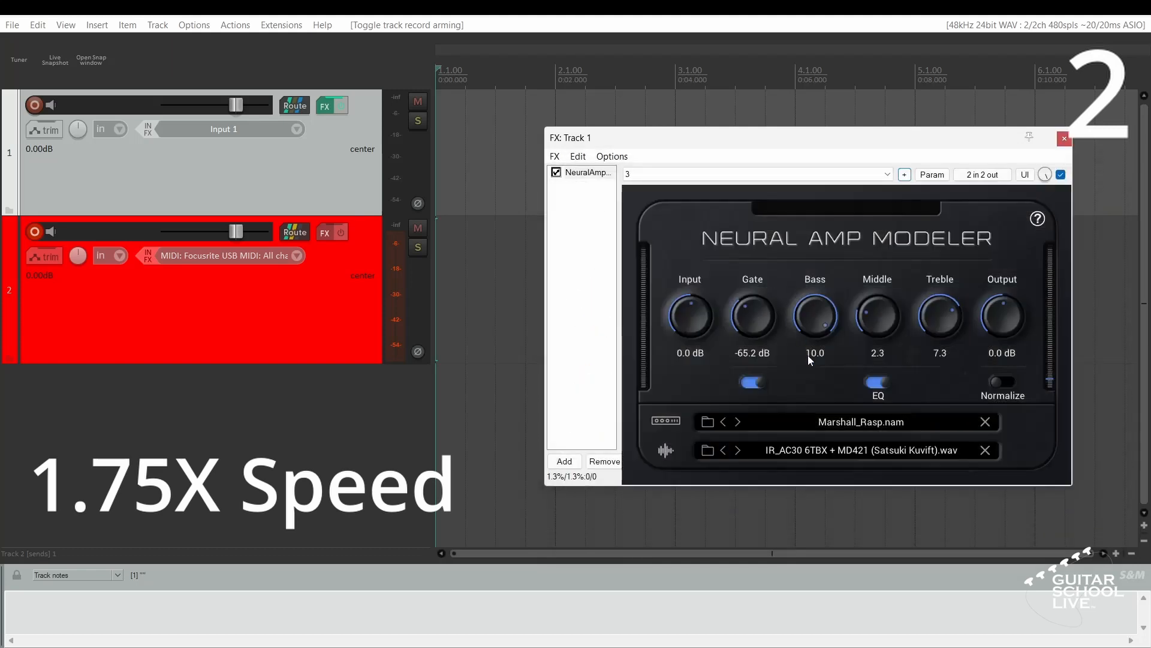
left_click(904, 175)
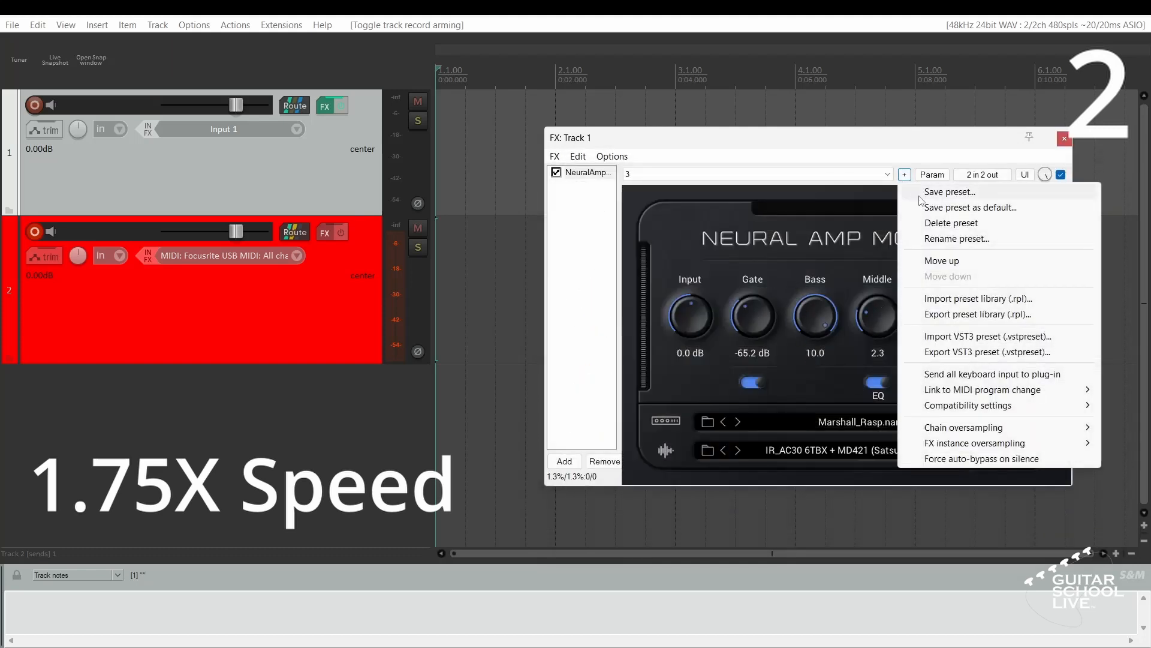
left_click(949, 192)
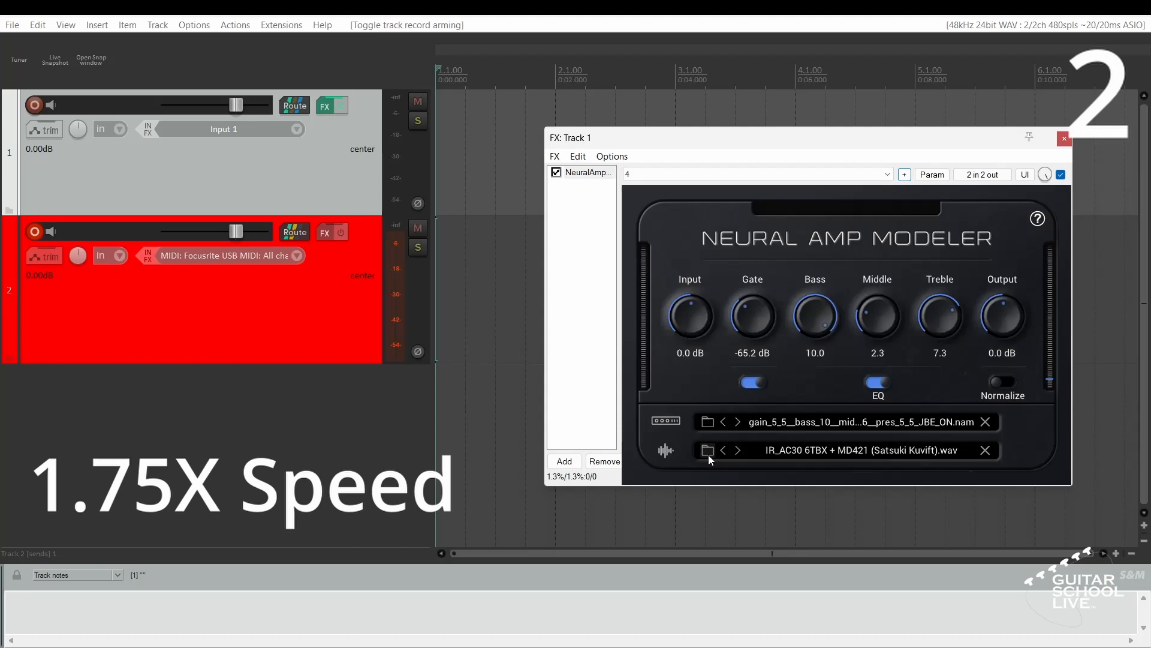
Save the gain_5_5 JBE model with the AC30 6TBX cabinet as preset 5.
left_click(904, 174)
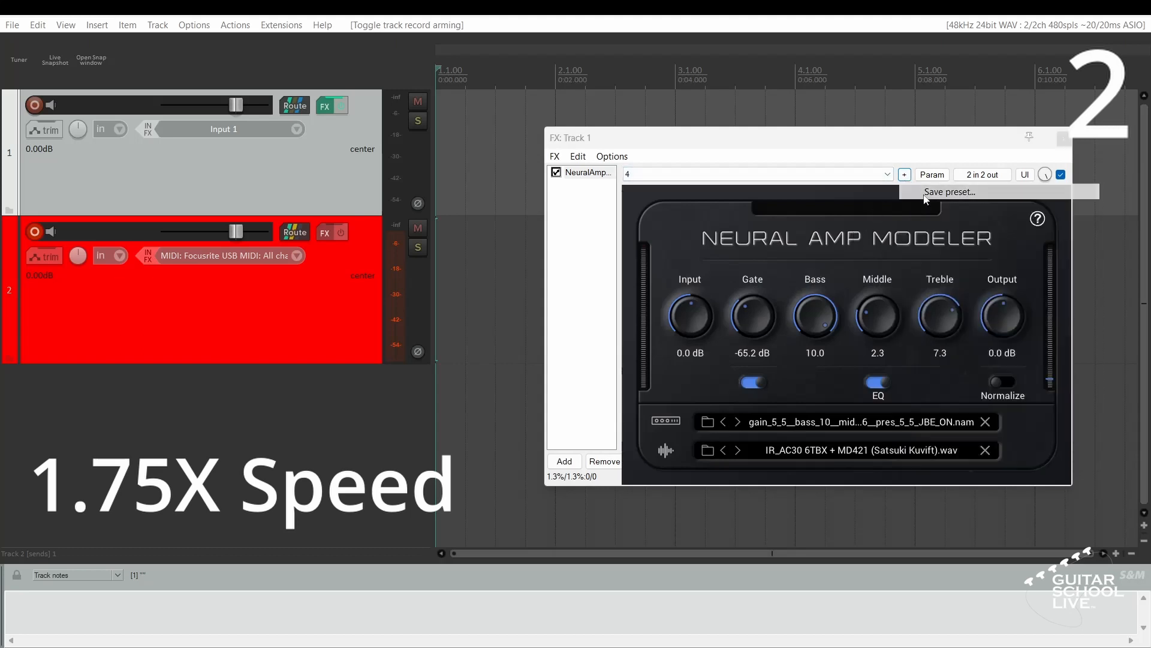
left_click(950, 192)
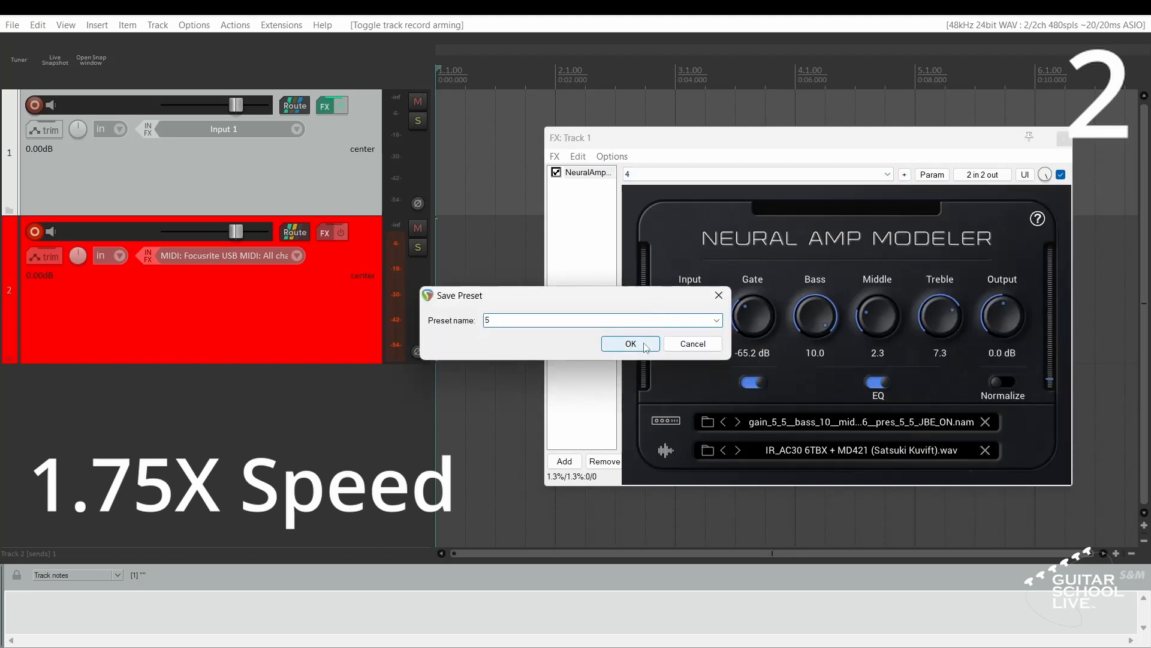
left_click(630, 344)
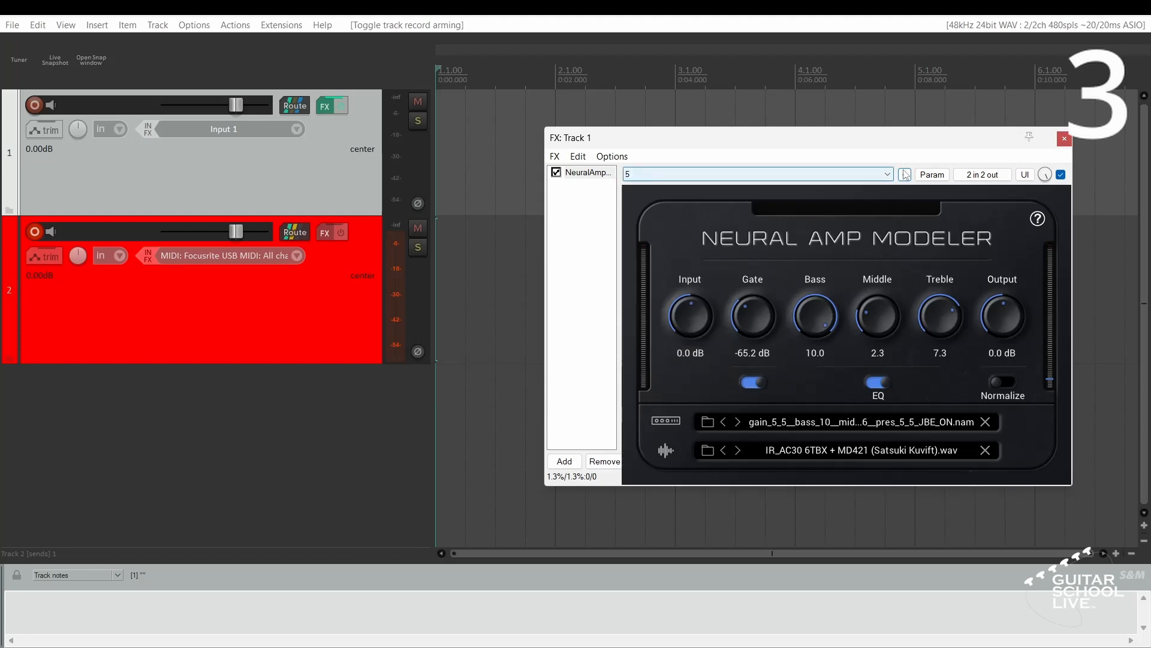
Link Neural Amp Modeler's presets to MIDI program change messages.
left_click(904, 174)
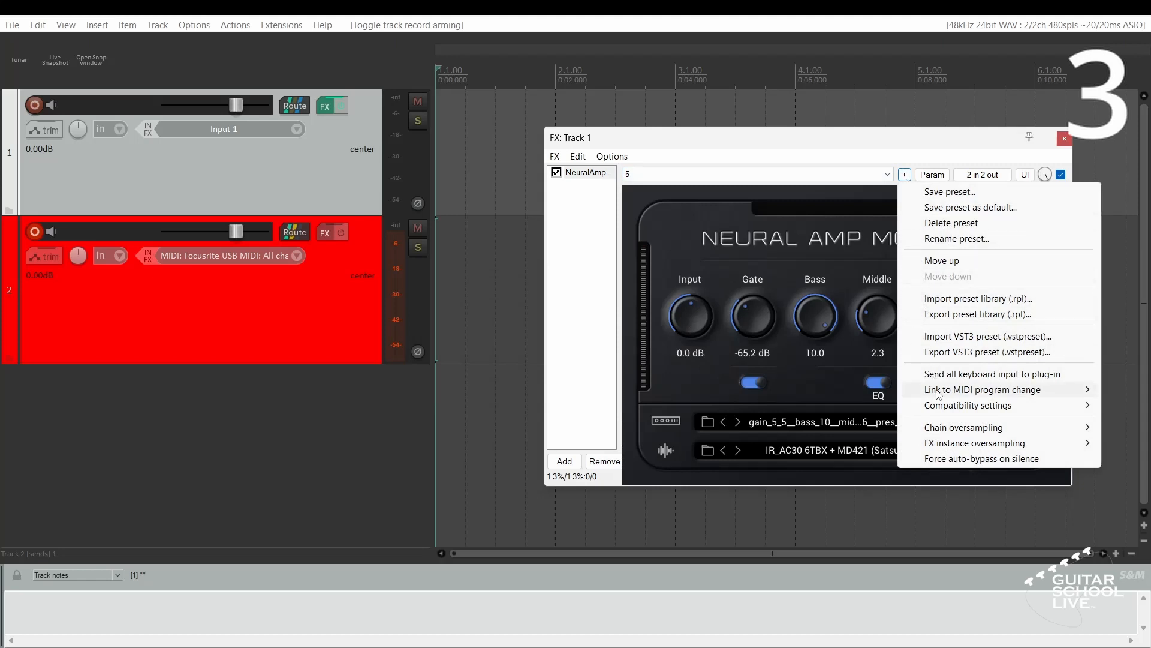
left_click(981, 390)
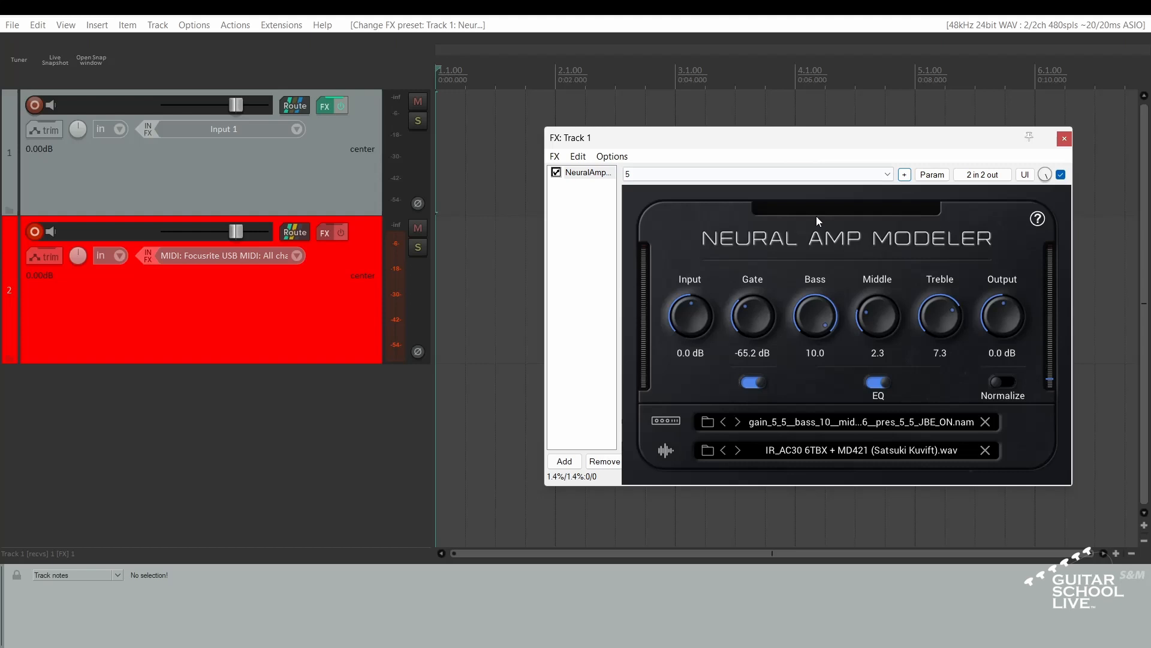
MIDI-learn the Input knob to the expression pedal on channel 1 CC 7.
right_click(690, 320)
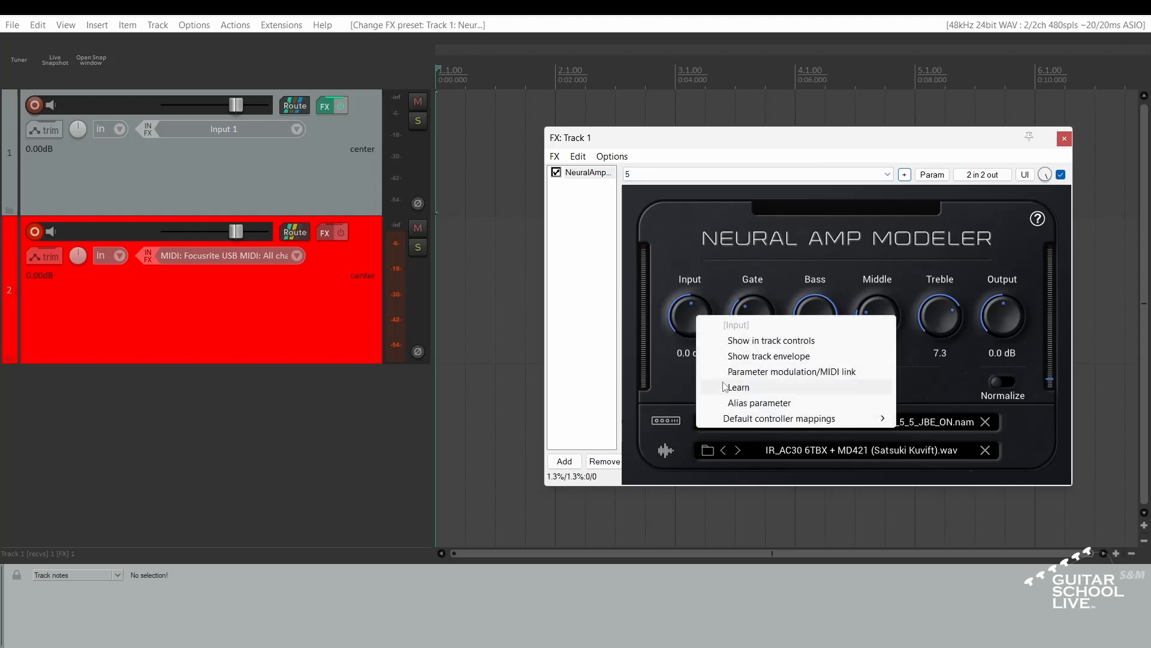
left_click(738, 387)
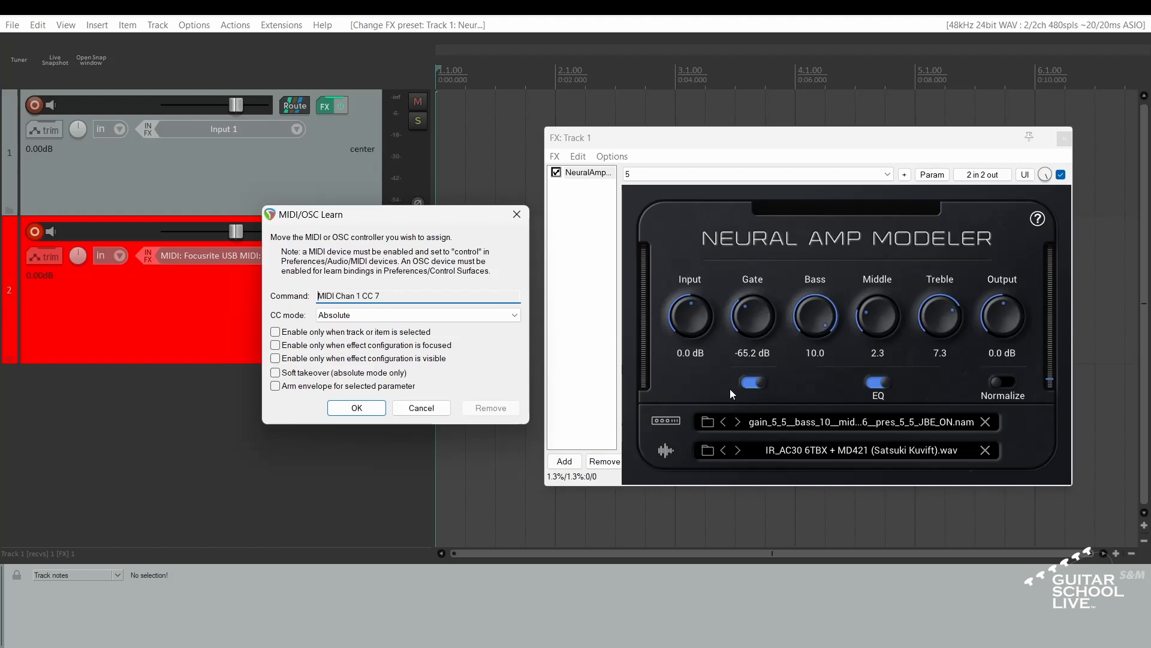
mouse_move(718, 396)
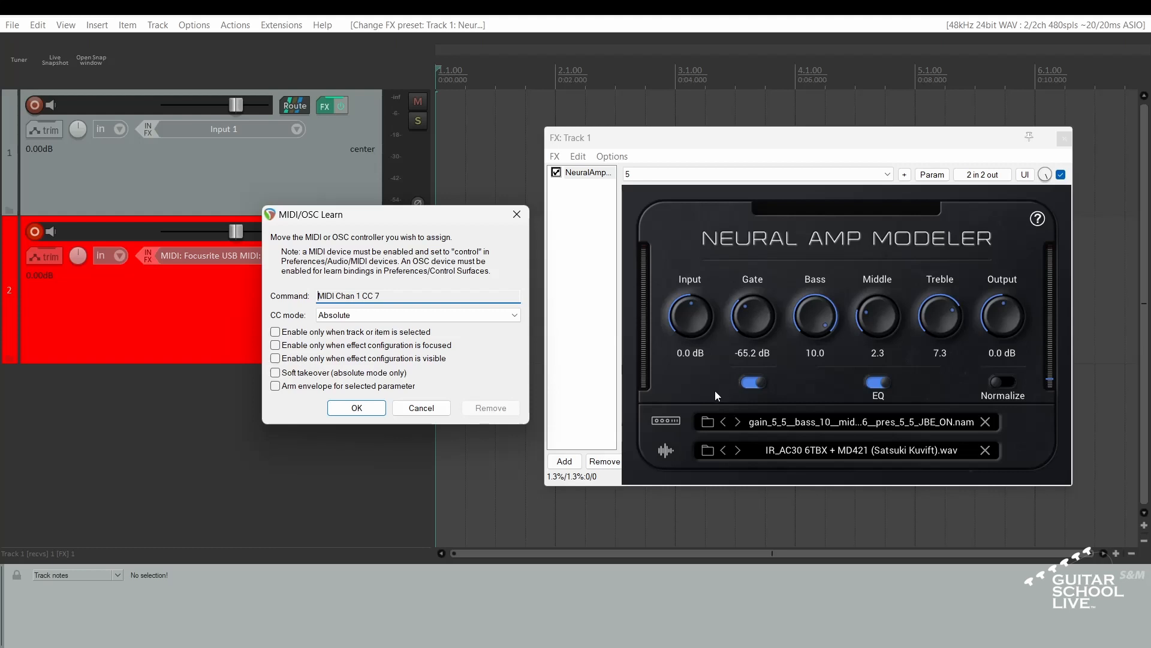
left_click(356, 407)
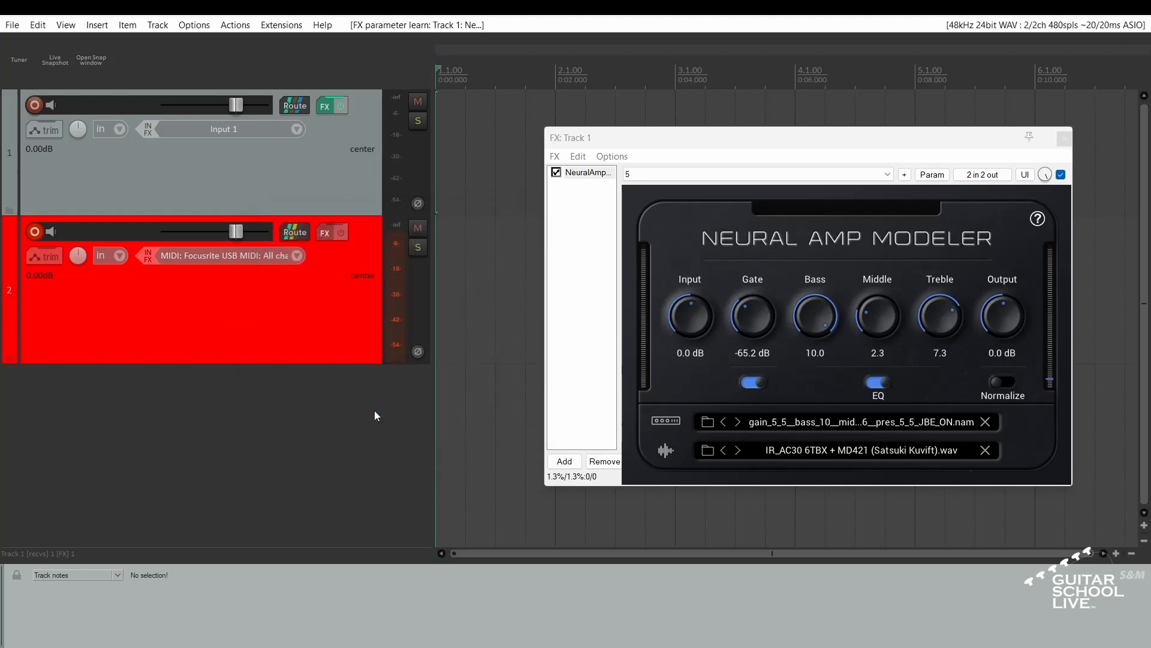